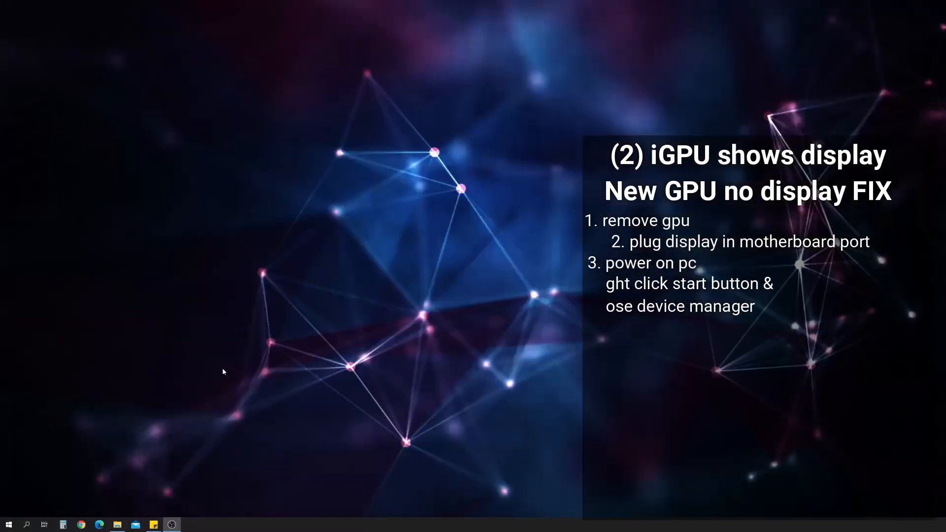
Open Device Manager from the Start button's Win+X menu.
right_click(8, 524)
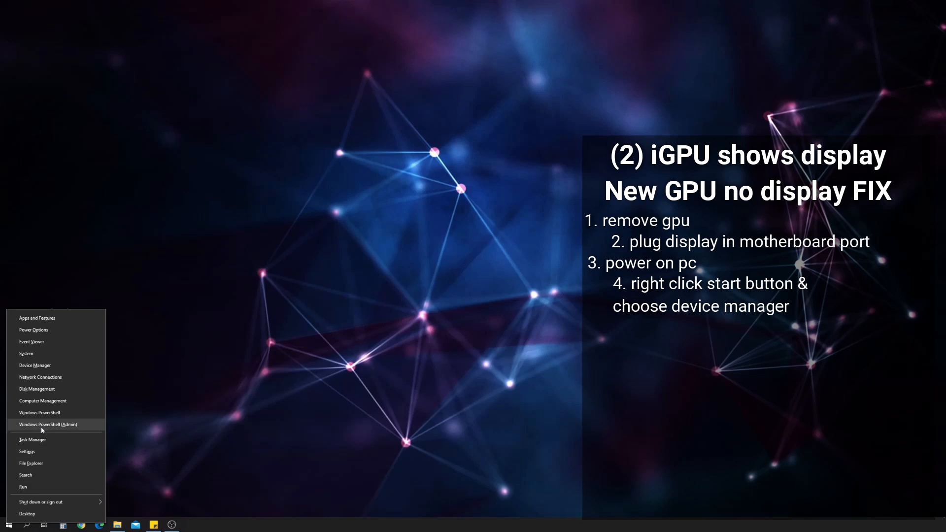
click(34, 366)
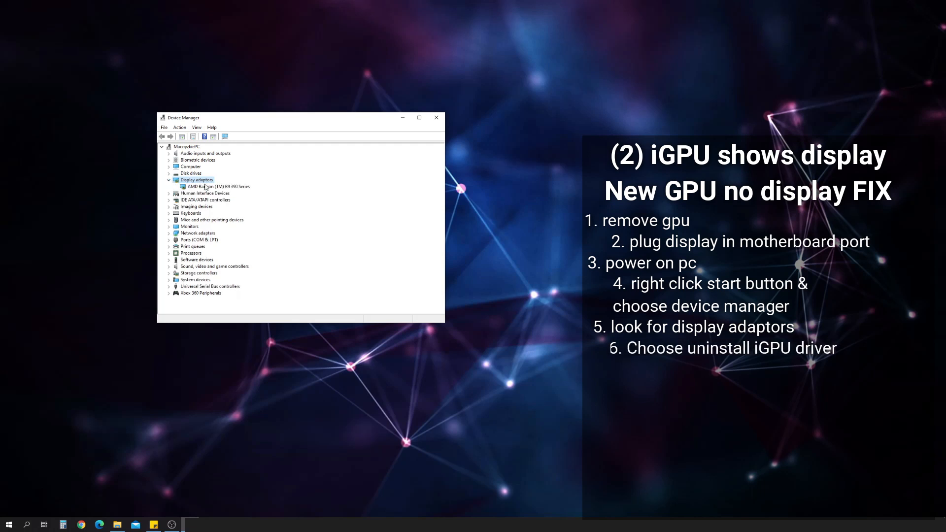
Start uninstalling the AMD Radeon (TM) R9 390 Series with 'Delete the driver software for this device' ticked.
right_click(214, 186)
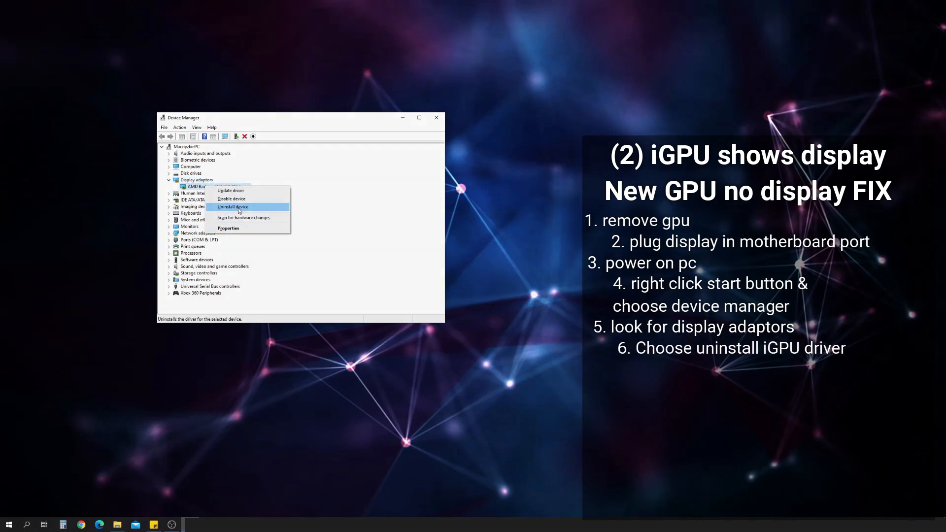
click(232, 206)
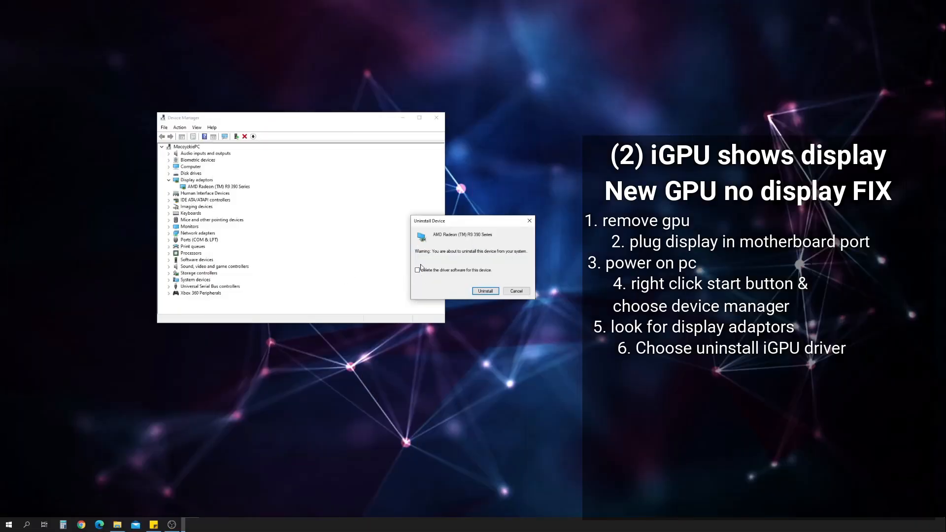
click(417, 269)
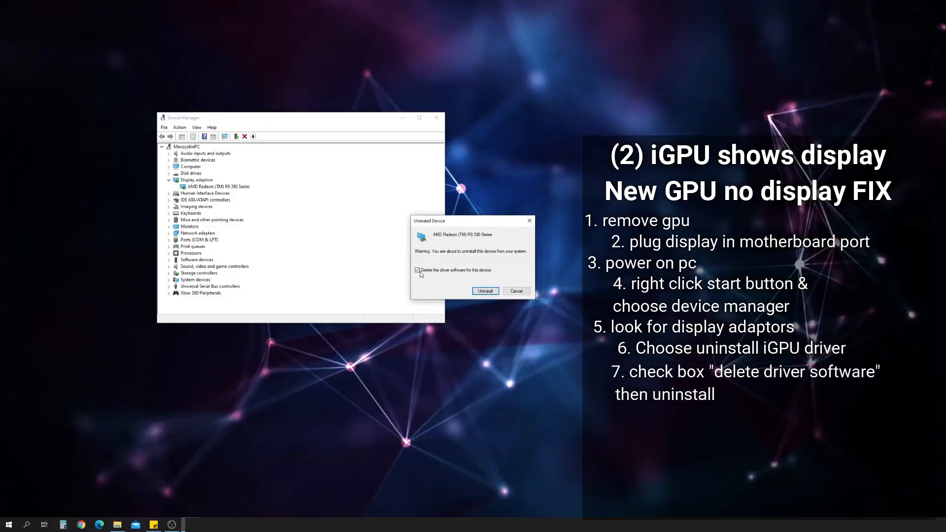